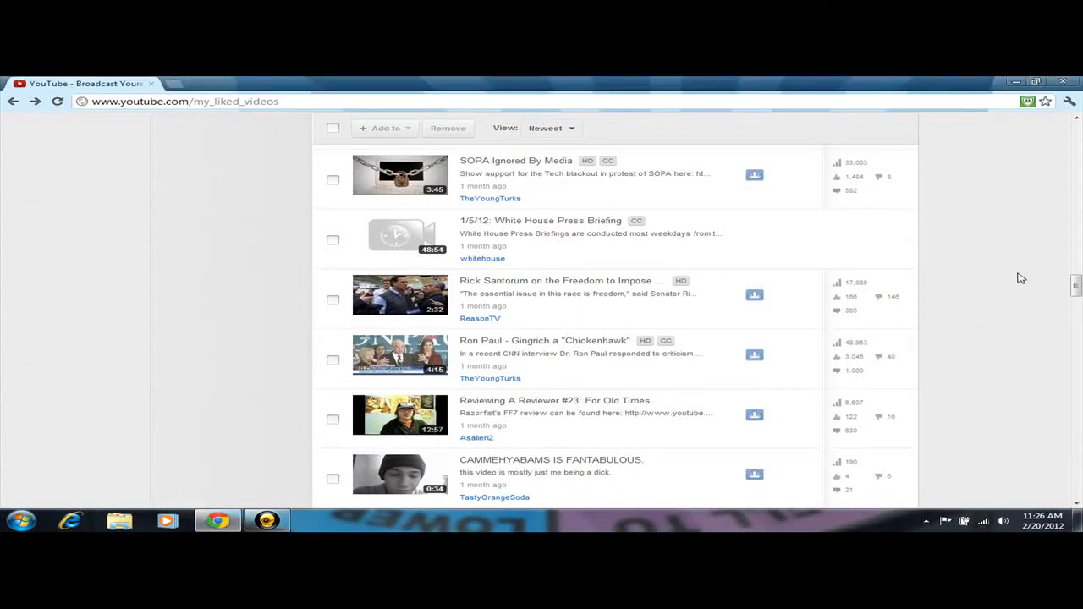
mouse_move(667, 257)
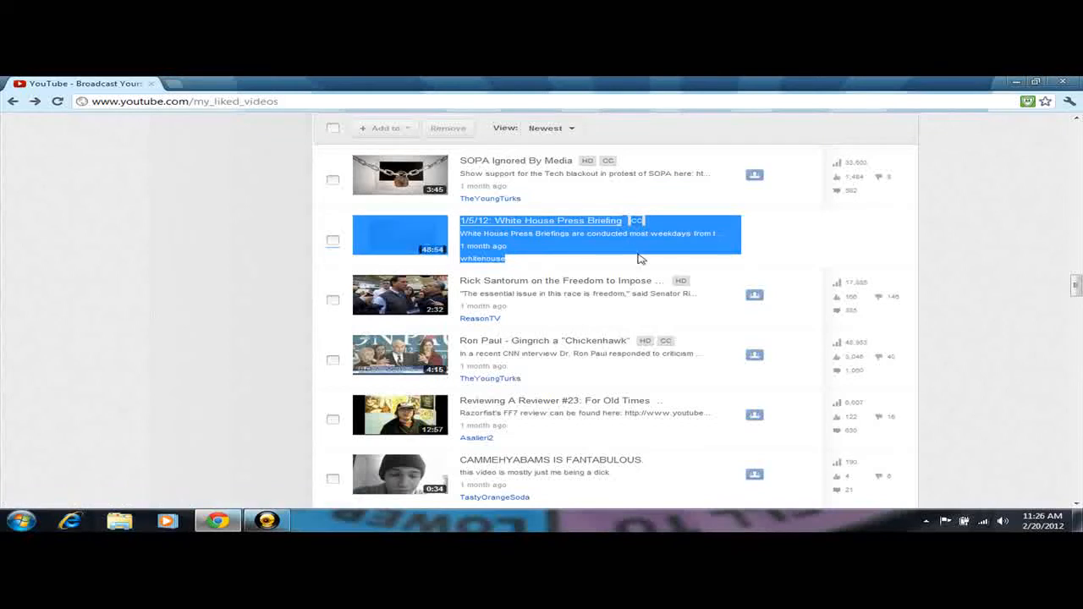
- Open the 'whitehouse' uploader channel of the 1/5/12 White House Press Briefing in a new tab
click(483, 258)
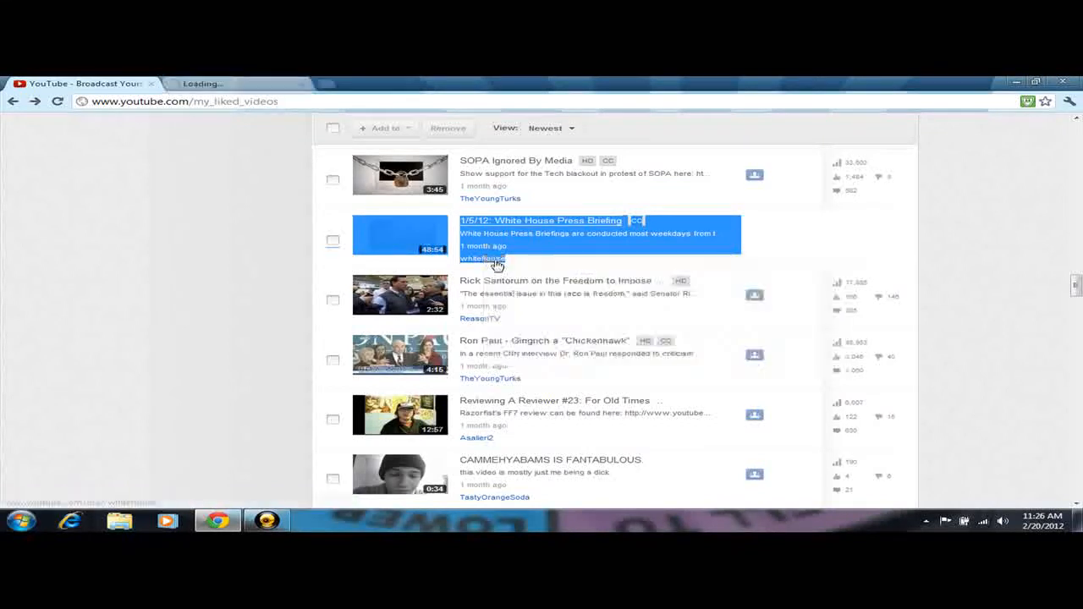
- Browse The White House channel's Feed uploads, then return to My Liked Videos
click(483, 258)
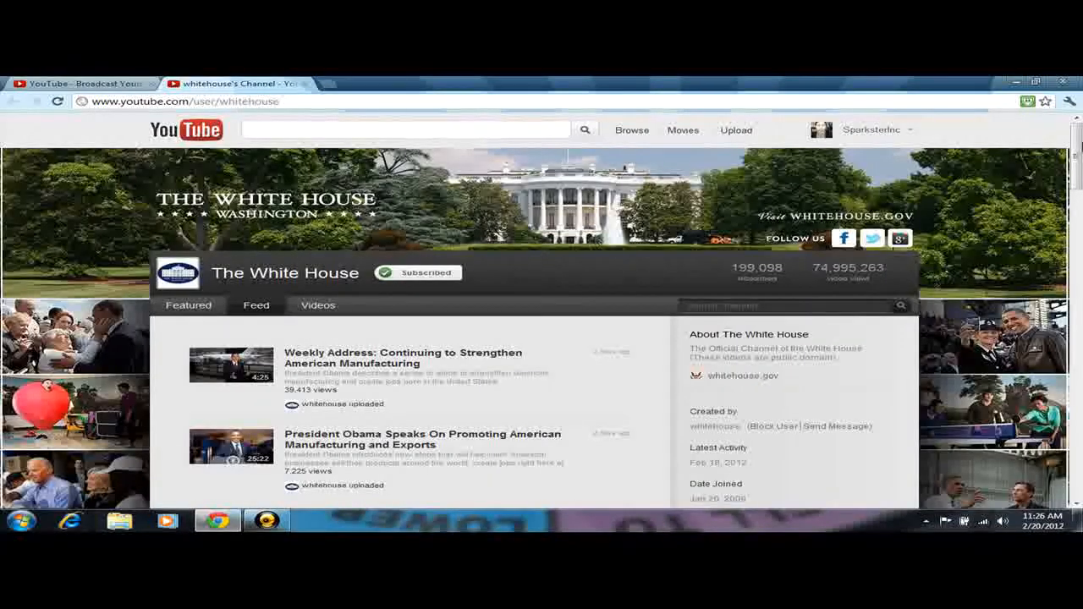
scroll(down, 3)
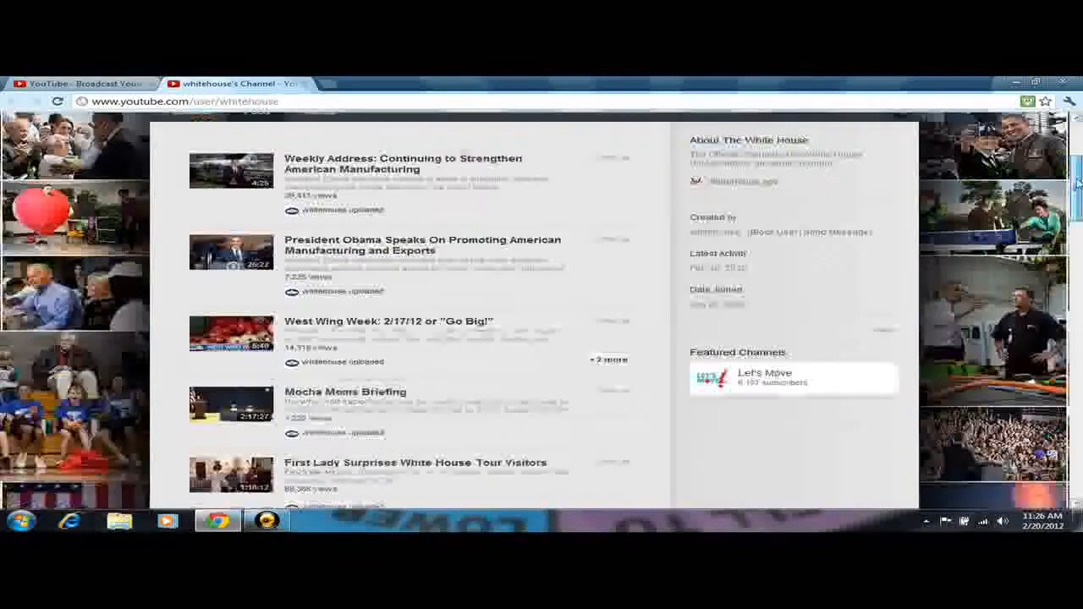
scroll(down, 3)
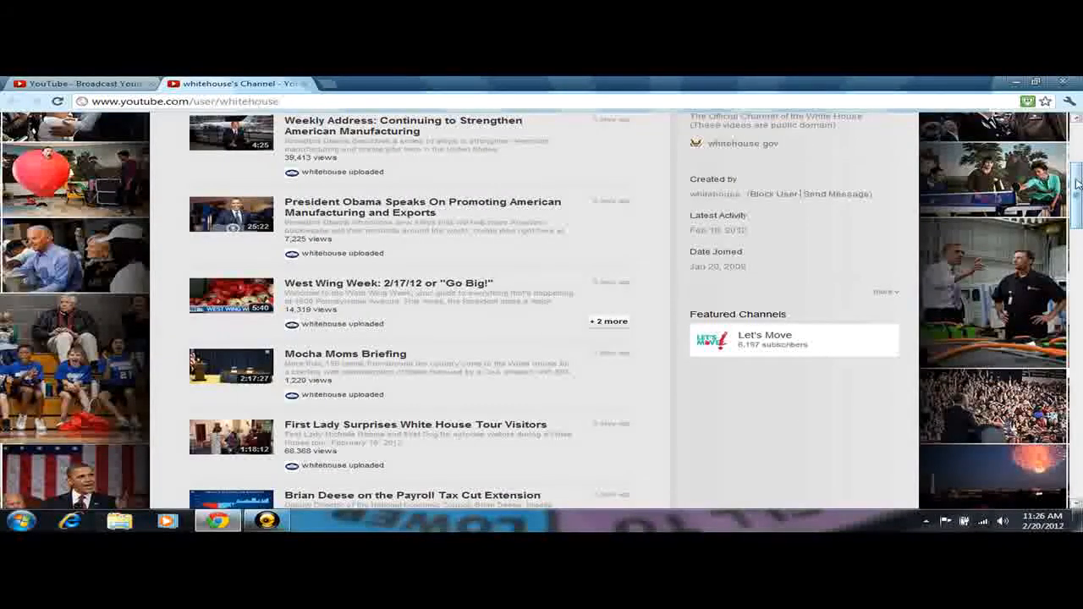
scroll(down, 3)
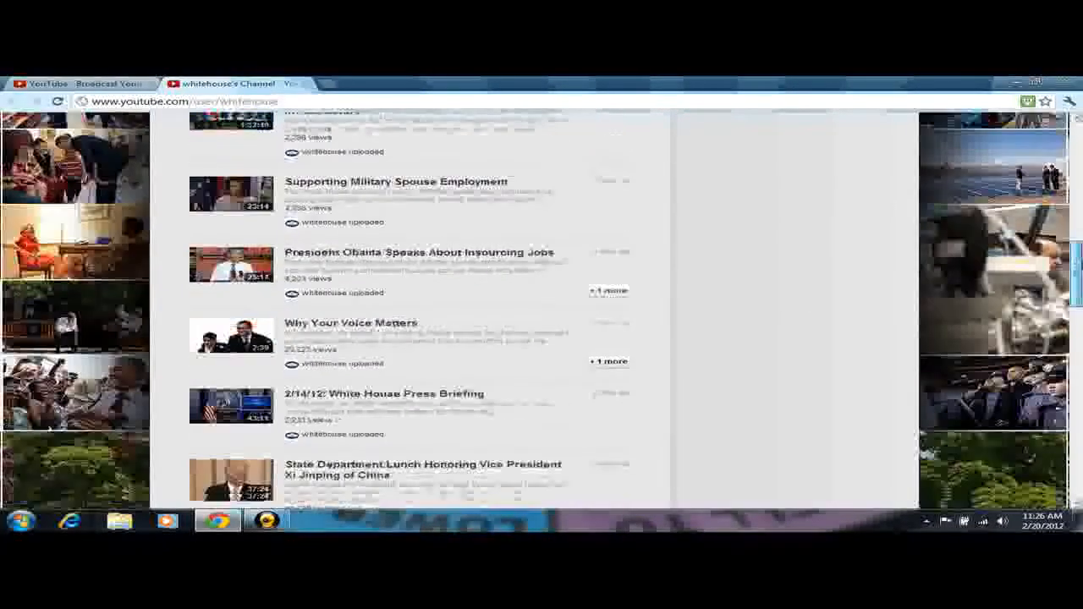
scroll(down, 3)
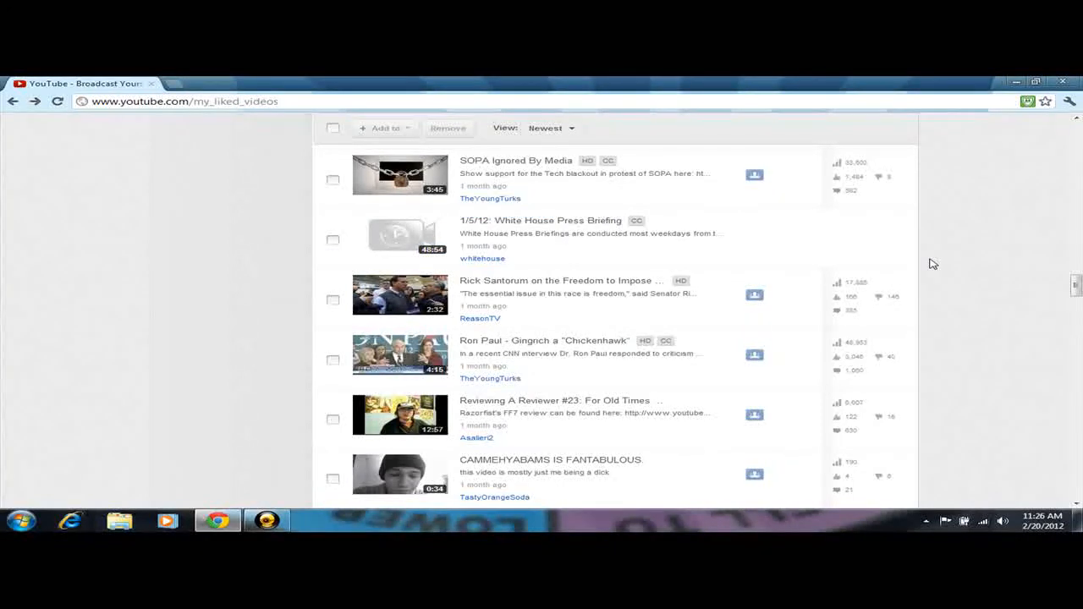
mouse_move(645, 268)
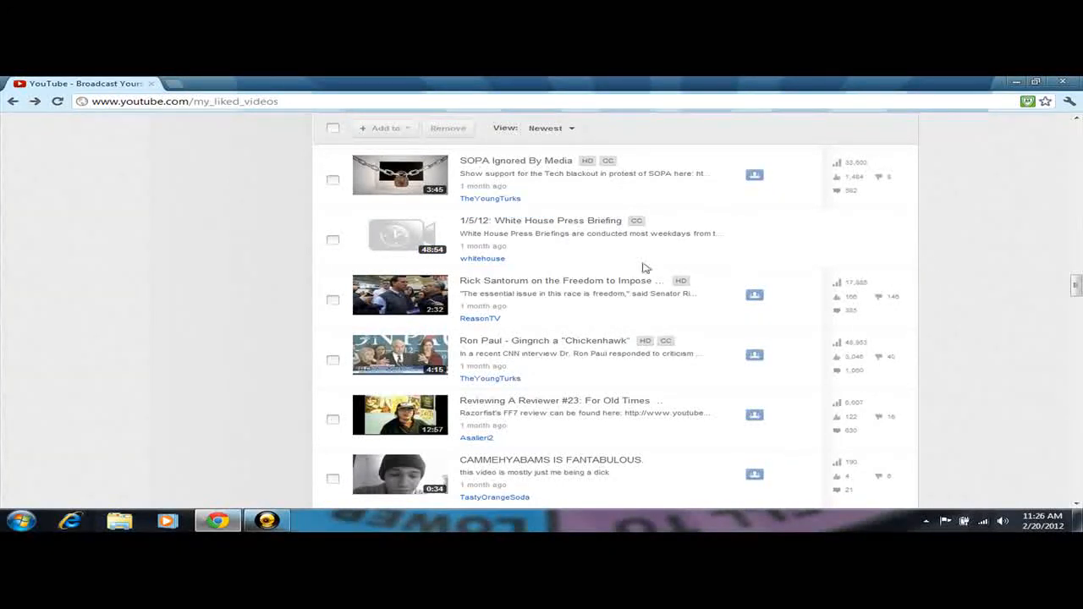
mouse_move(551, 226)
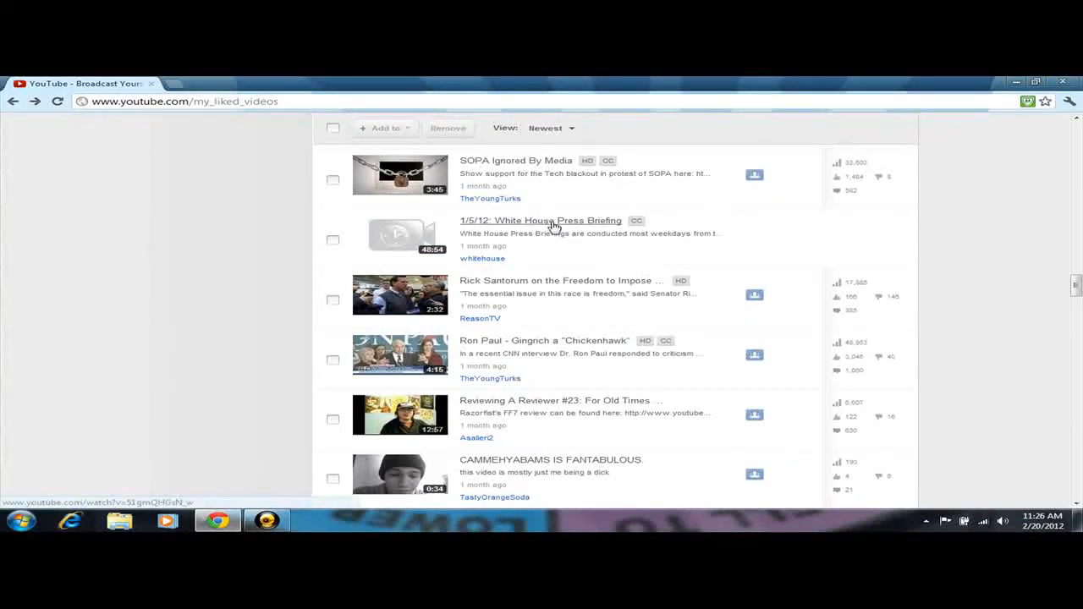
- Open the 1/5/12 briefing video and highlight claimant 'World Wrestling Entertainment, Inc.'
click(540, 220)
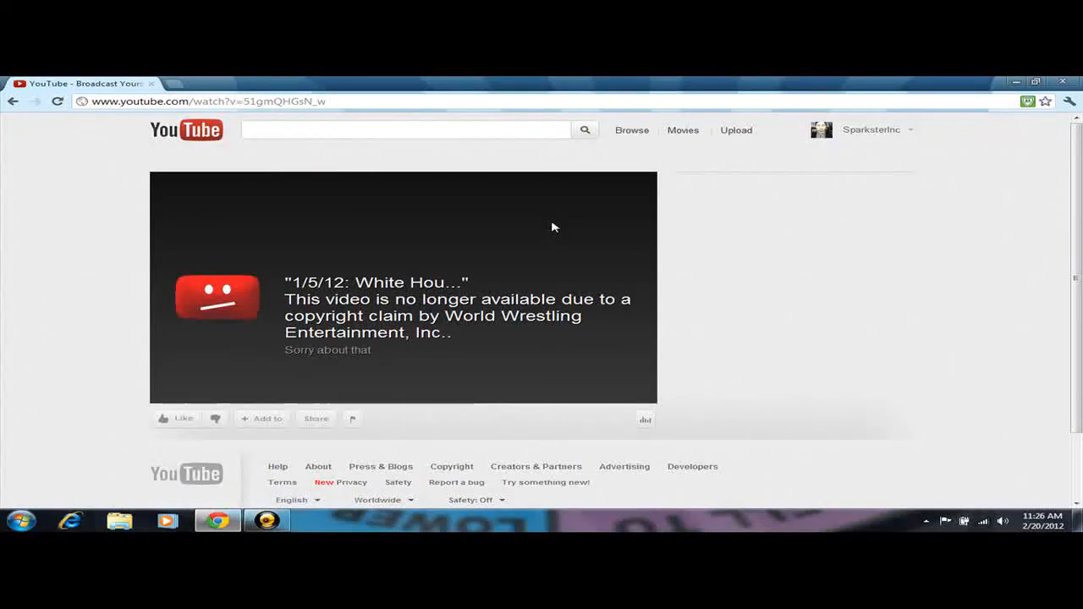
mouse_move(507, 350)
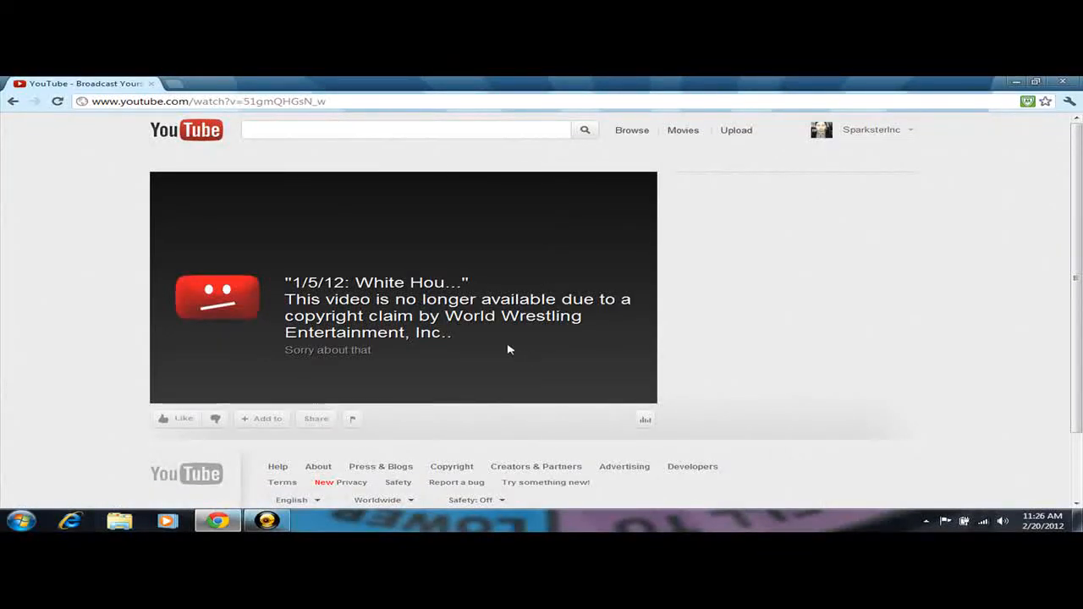
mouse_move(498, 345)
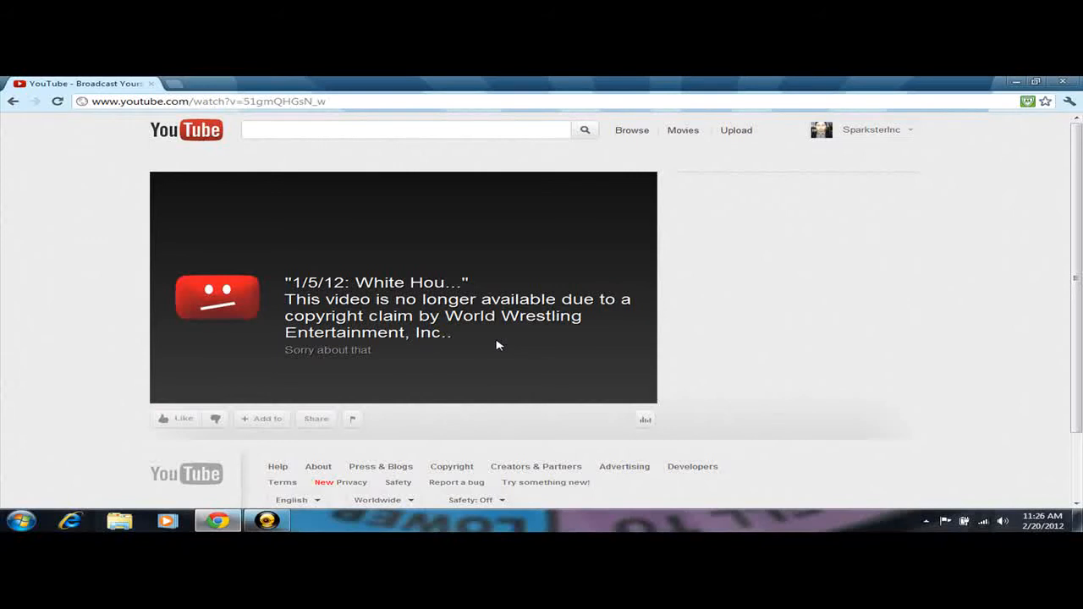
drag(442, 315, 451, 333)
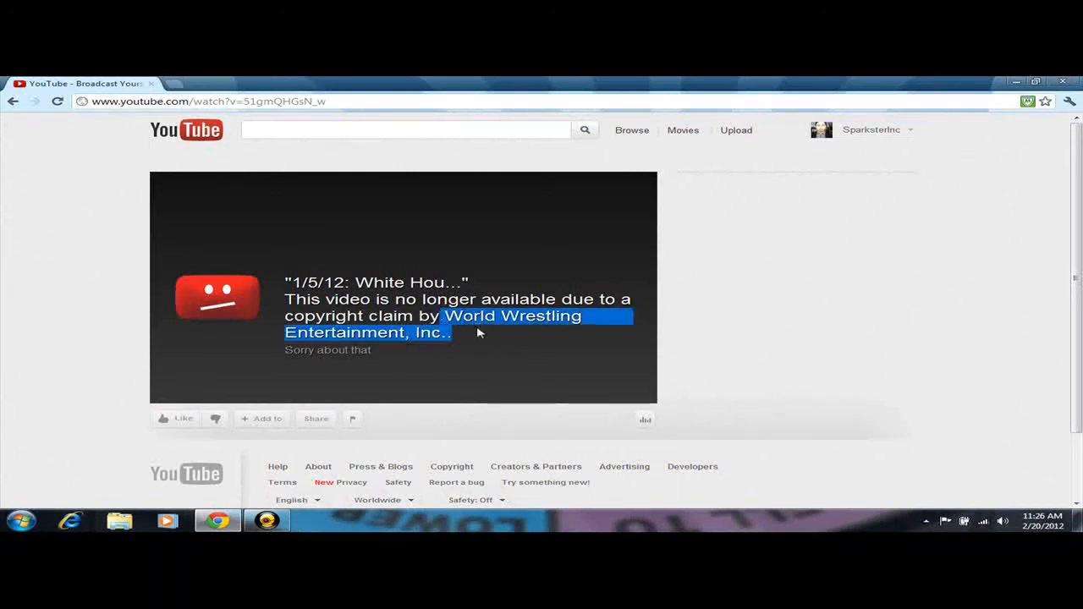